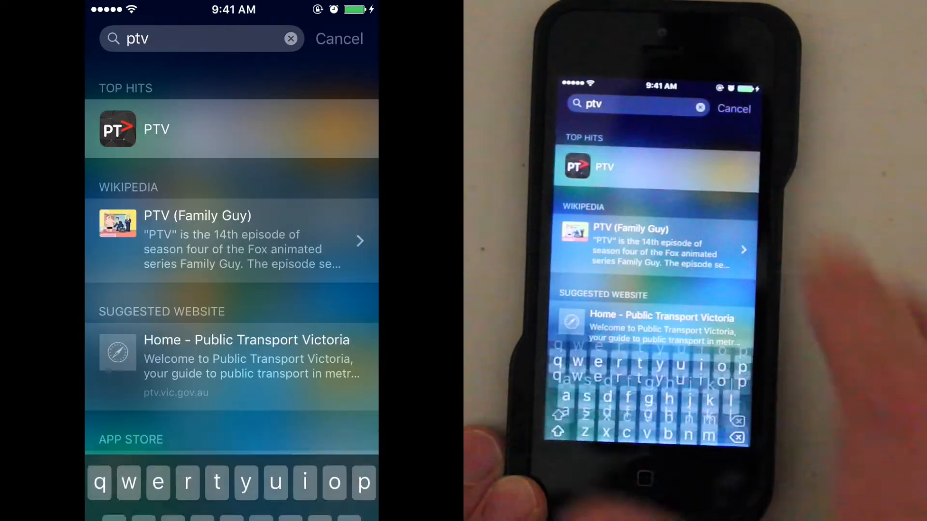
# - Launch the PTV app from the Spotlight results for 'ptv'
pyautogui.click(156, 129)
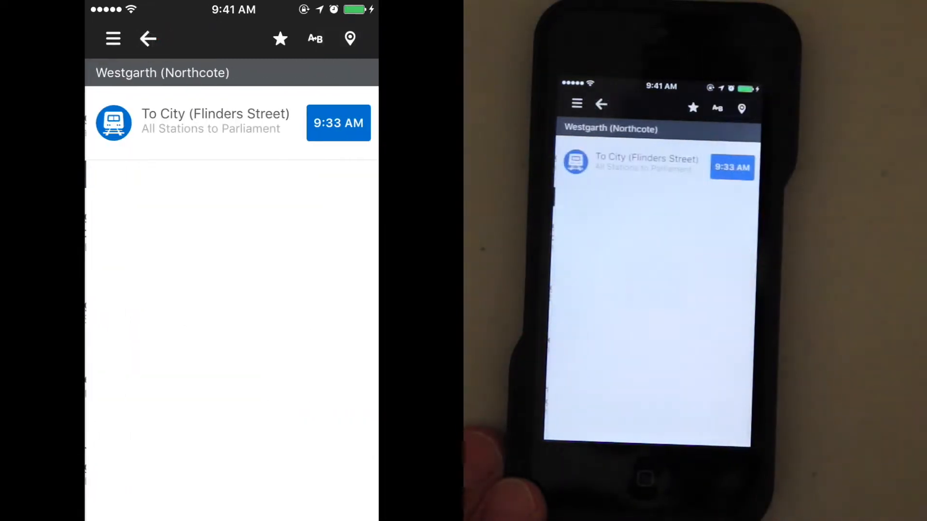
# - View the next Westgarth-to-City departures, then show the app's main menu
pyautogui.click(214, 123)
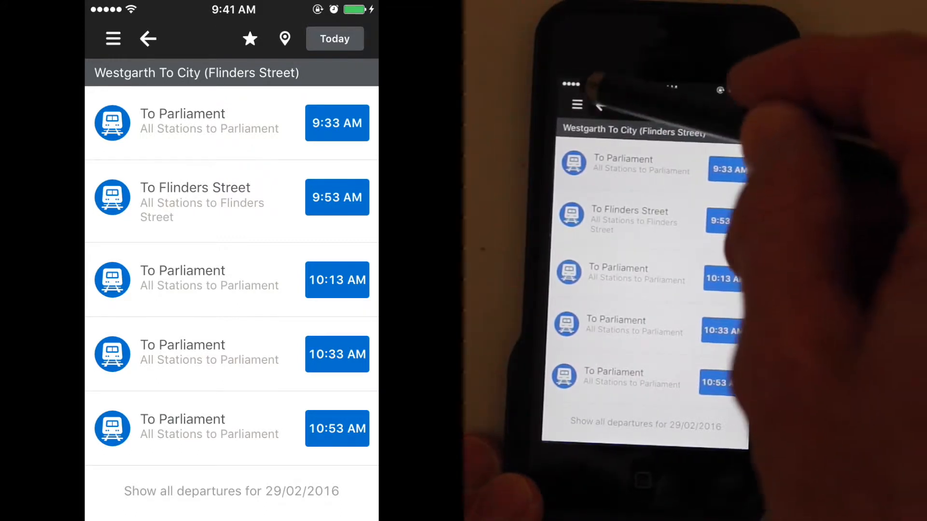
pyautogui.click(112, 39)
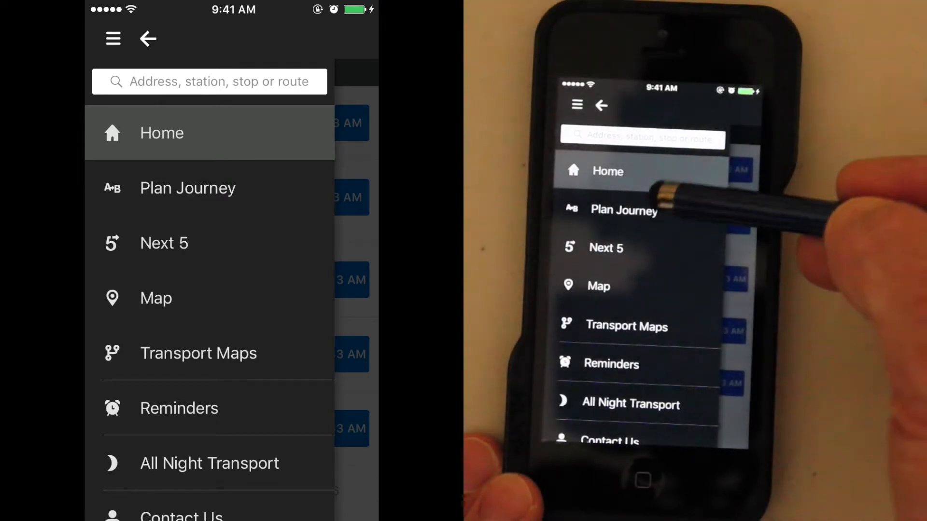
# - Start a journey plan with Moonee Ponds Station as the starting point
pyautogui.click(187, 188)
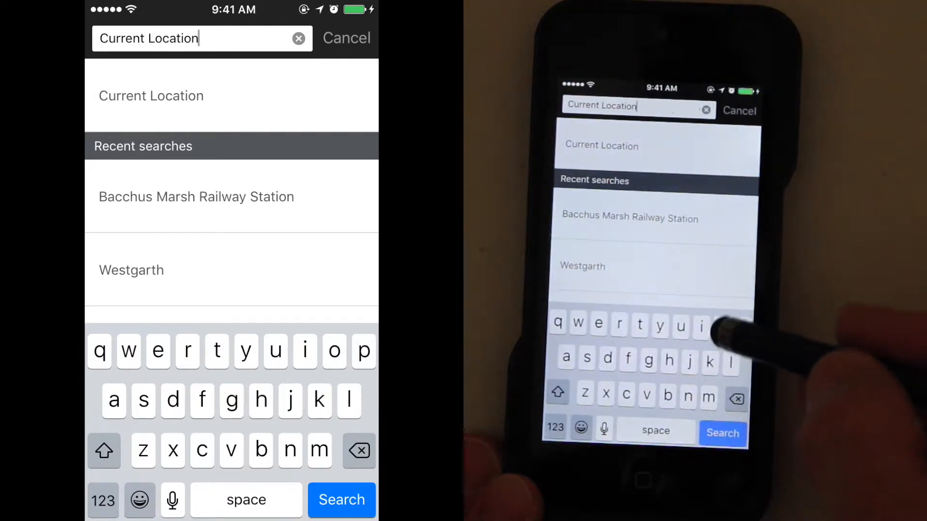
pyautogui.write('m')
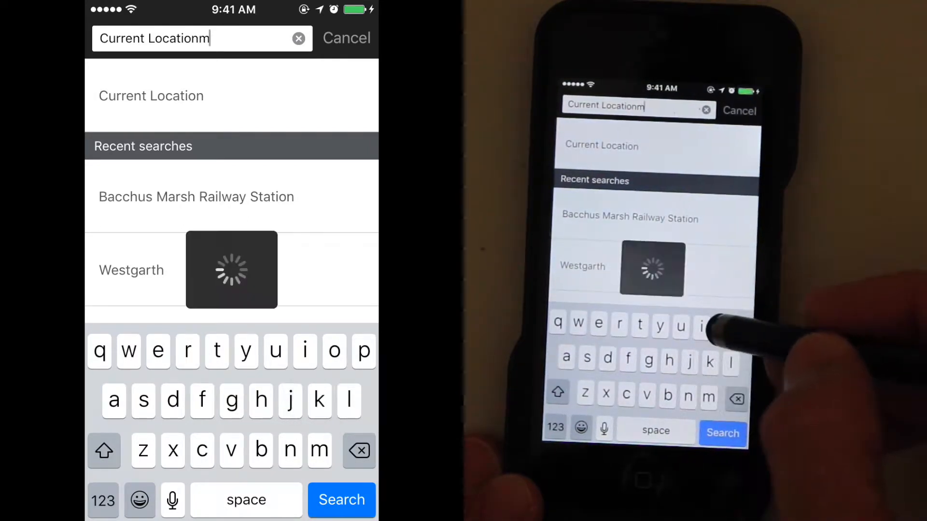
pyautogui.write('oon')
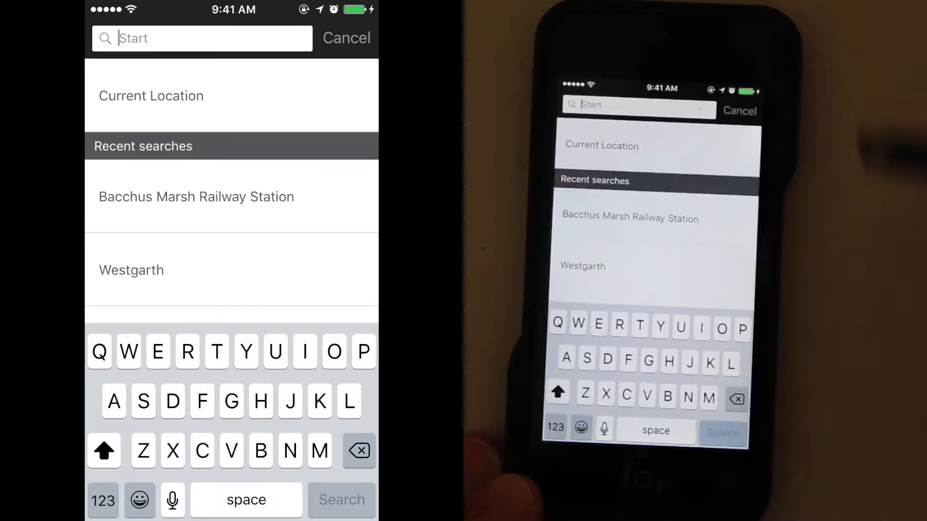
pyautogui.write('Moonee Ponds Station')
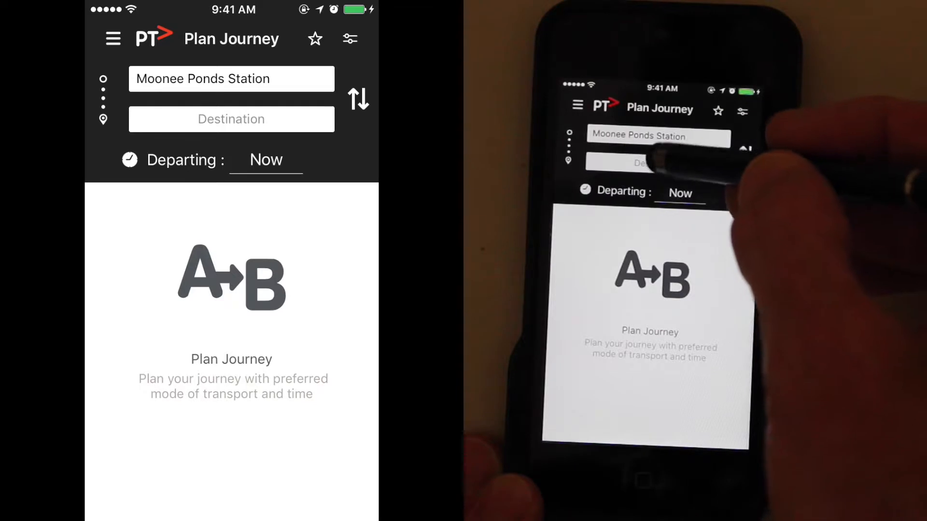
# - Search 'Mornington' and choose 670 Esplanade as the destination
pyautogui.click(231, 120)
pyautogui.write('Morningt')
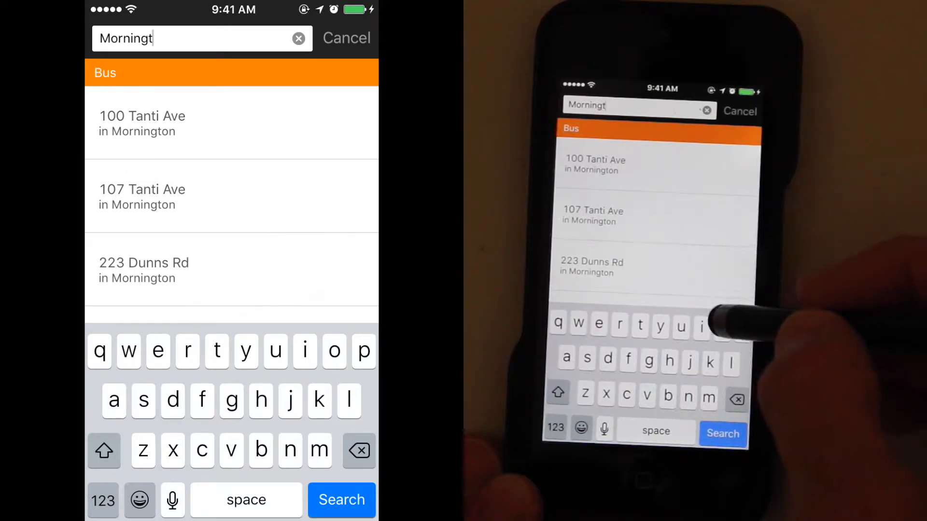
pyautogui.write('on')
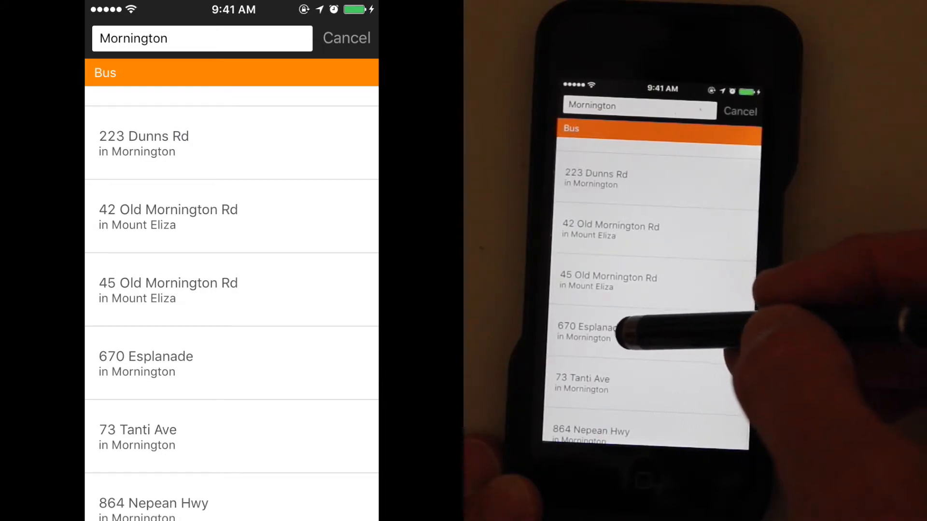
pyautogui.scroll(-3)
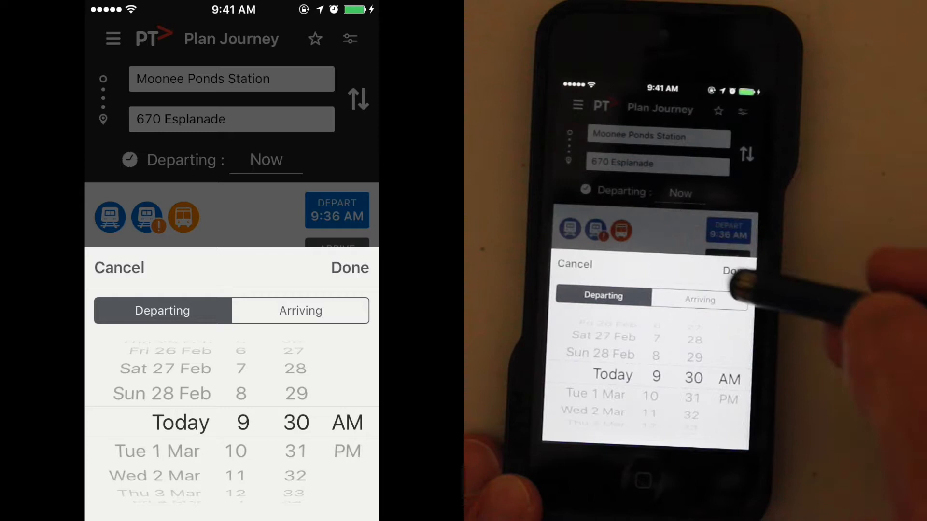
# - Set the journey to arrive today by 3:00 PM
pyautogui.click(300, 311)
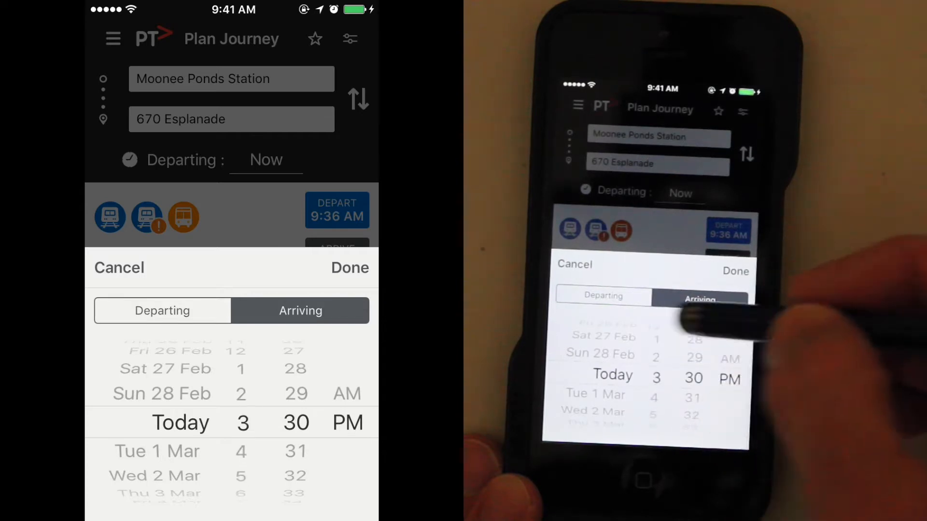
pyautogui.scroll(-3)
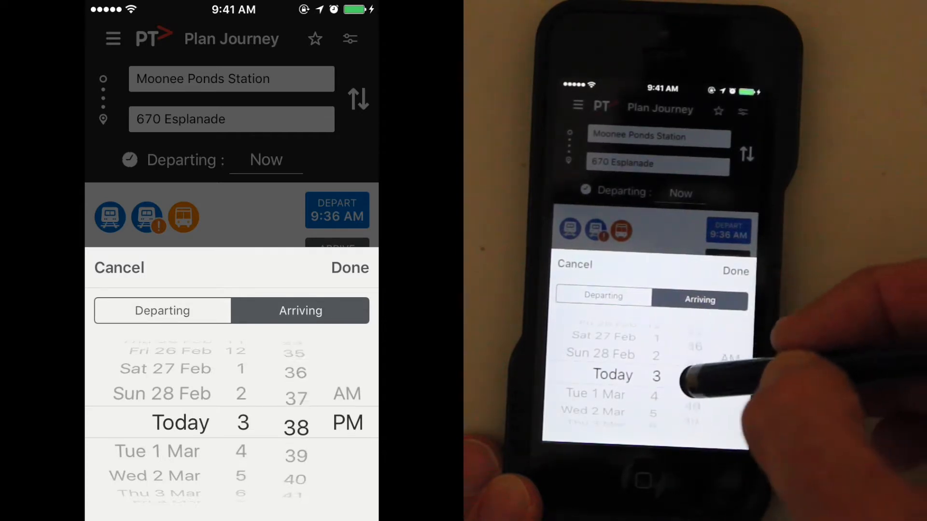
pyautogui.scroll(-3)
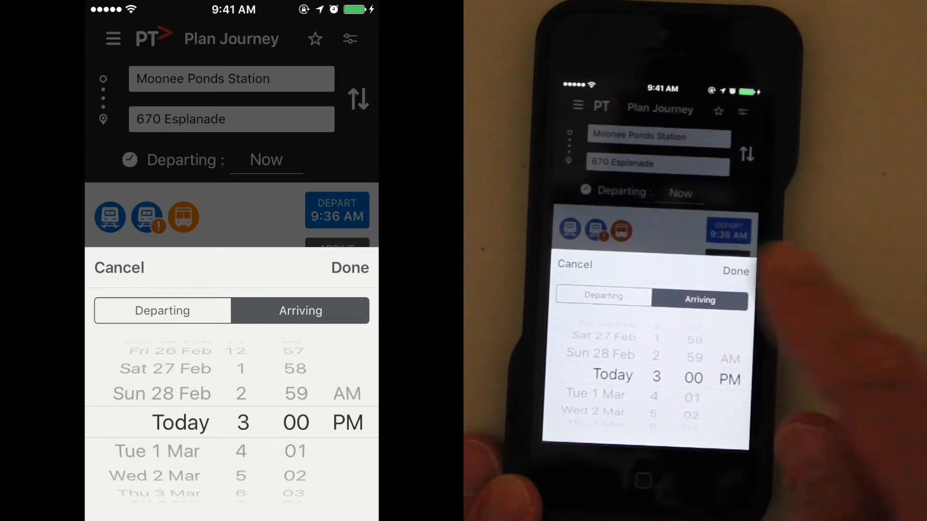
pyautogui.click(350, 267)
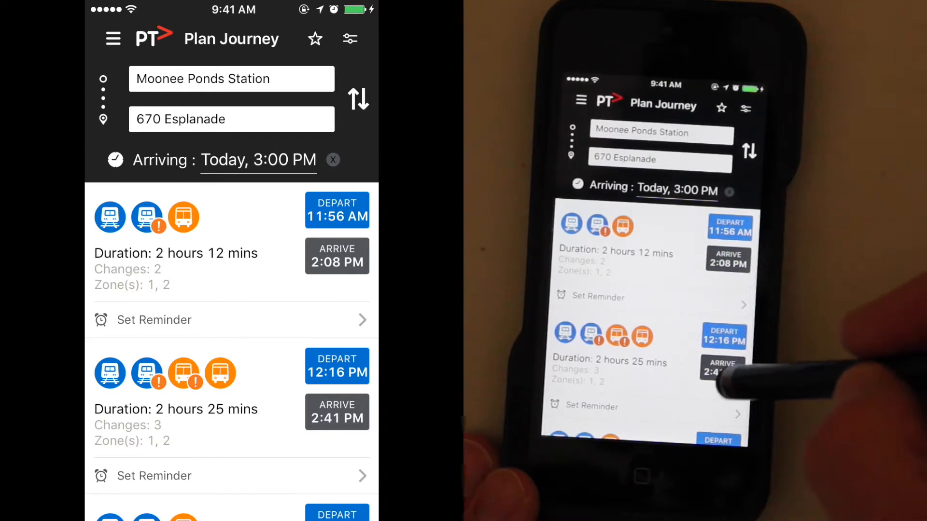
pyautogui.scroll(-3)
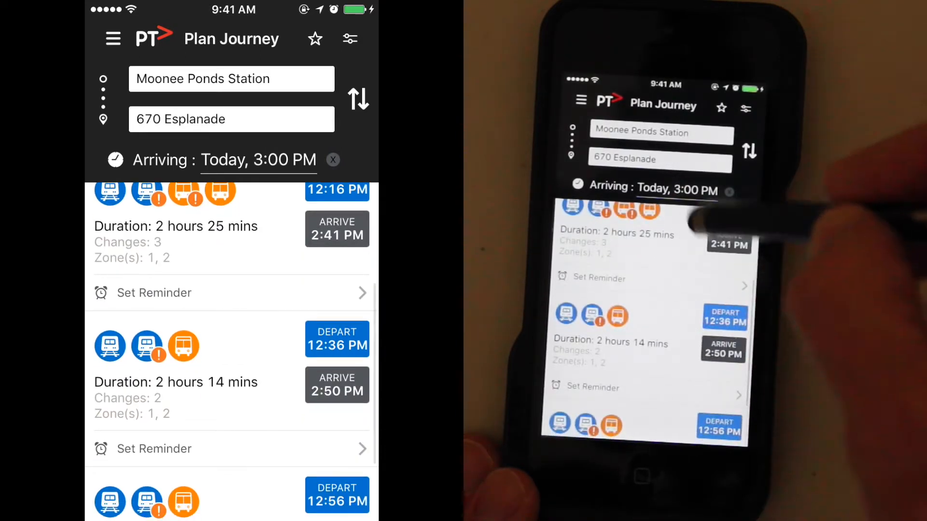
pyautogui.scroll(-3)
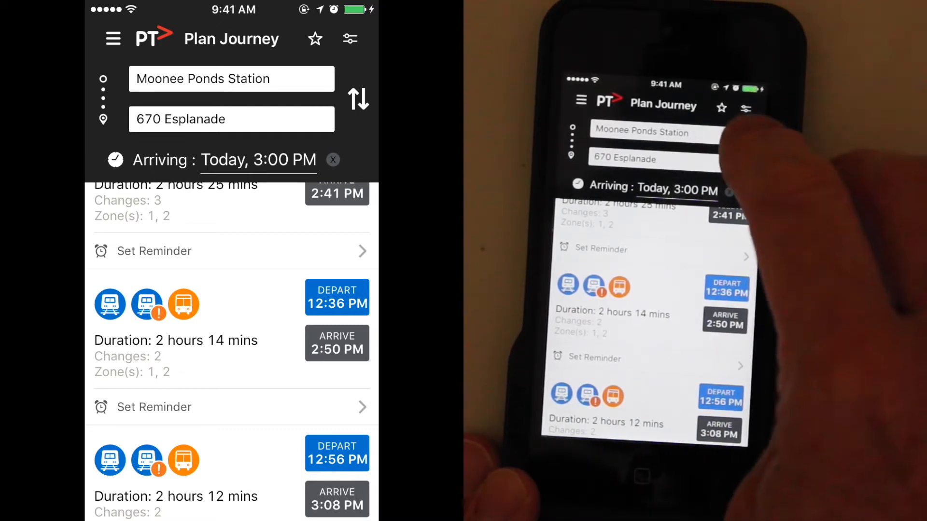
pyautogui.click(359, 99)
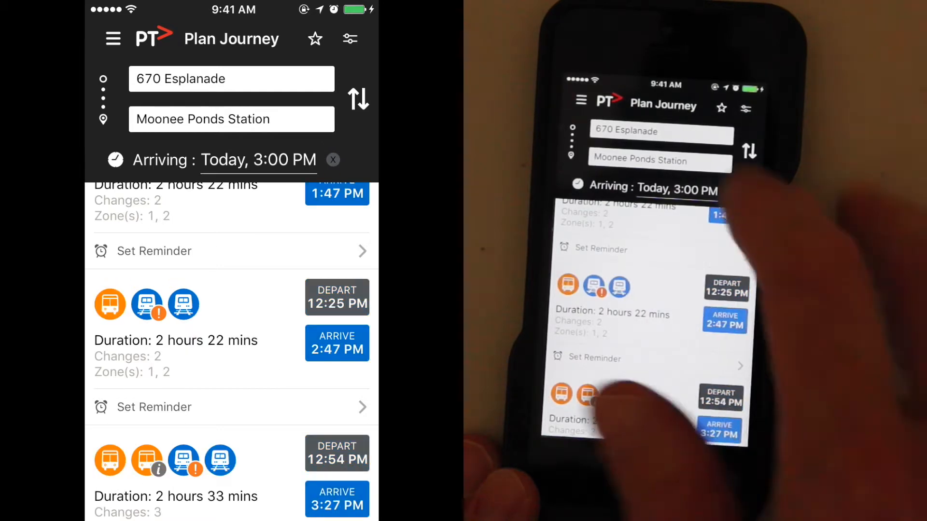
# - Set a 10:00 PM departure and swap back to Moonee Ponds Station → 670 Esplanade
pyautogui.click(258, 160)
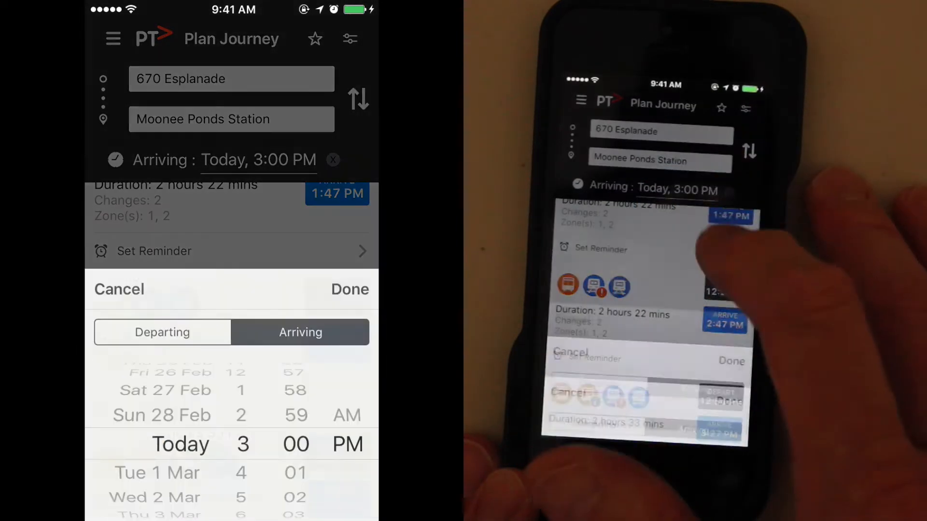
pyautogui.click(163, 332)
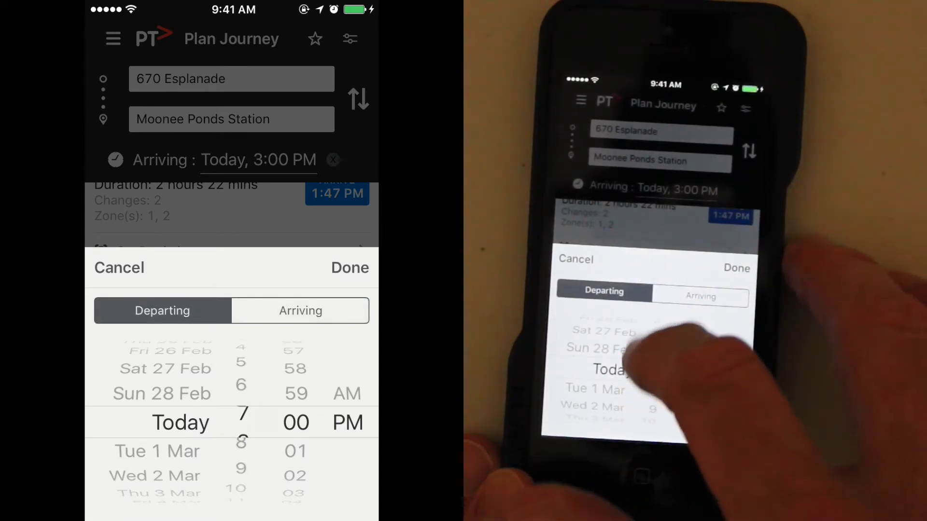
pyautogui.scroll(-3)
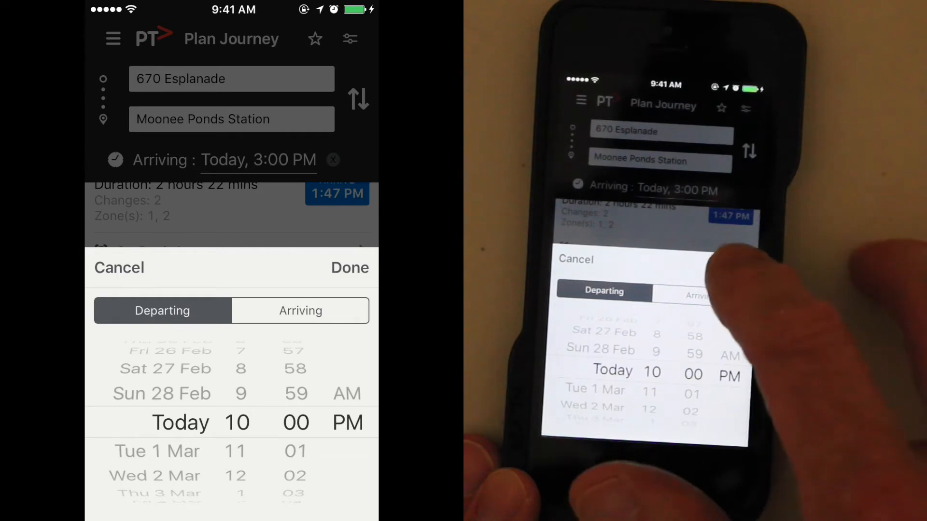
pyautogui.click(349, 267)
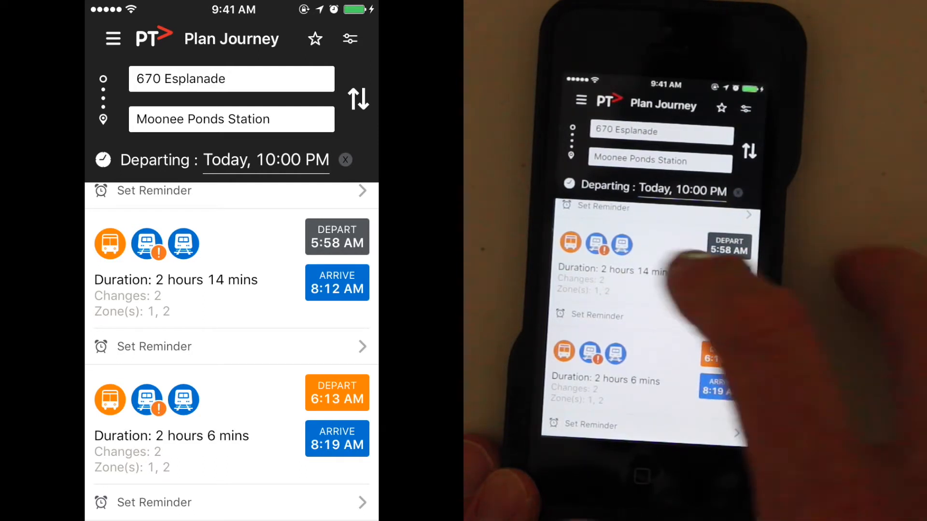
pyautogui.scroll(-3)
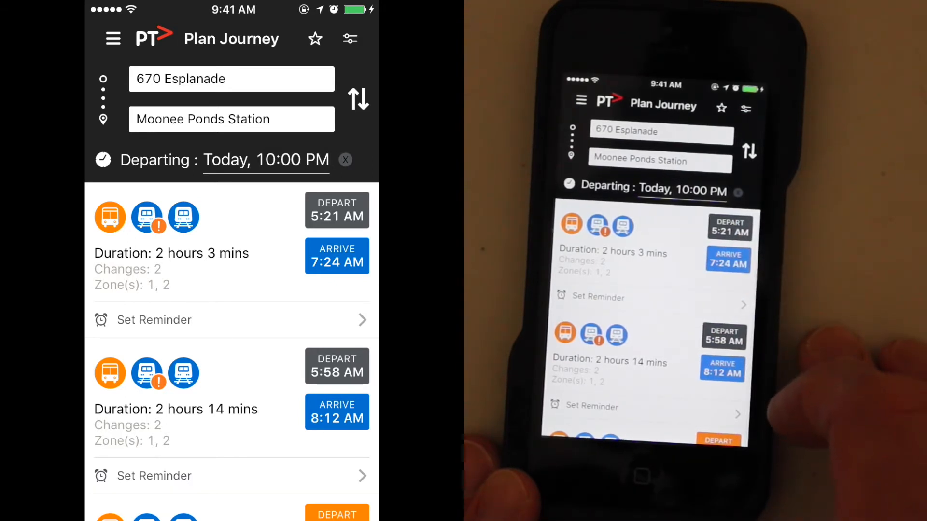
pyautogui.click(358, 99)
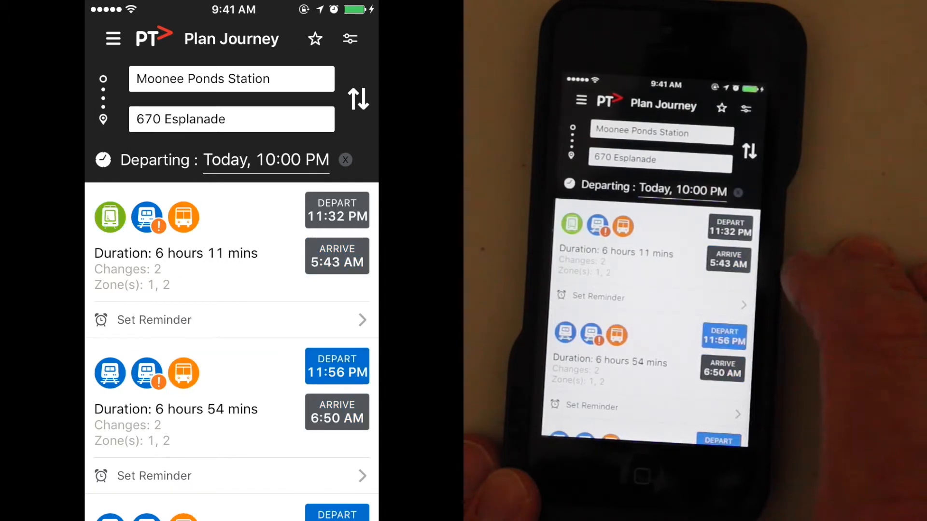
# - Change the journey time back to arriving by 3:00 PM today
pyautogui.click(265, 159)
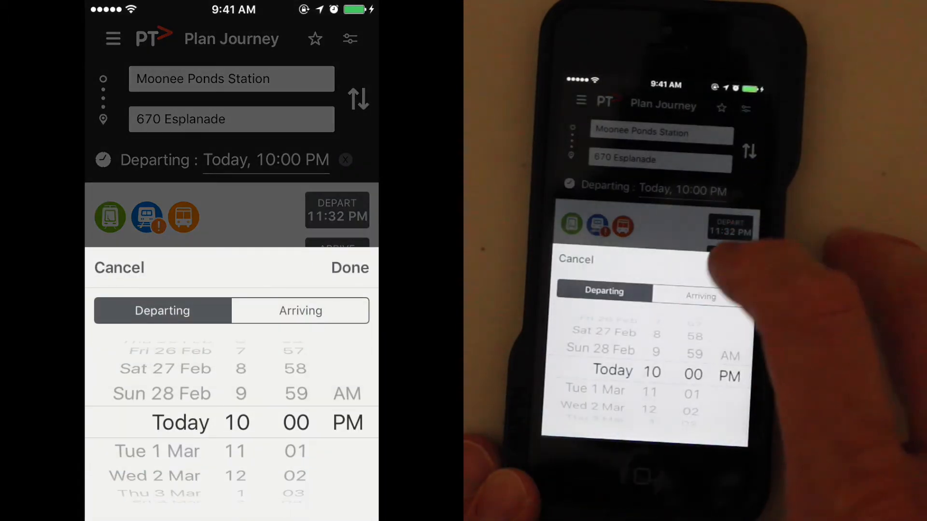
pyautogui.click(300, 311)
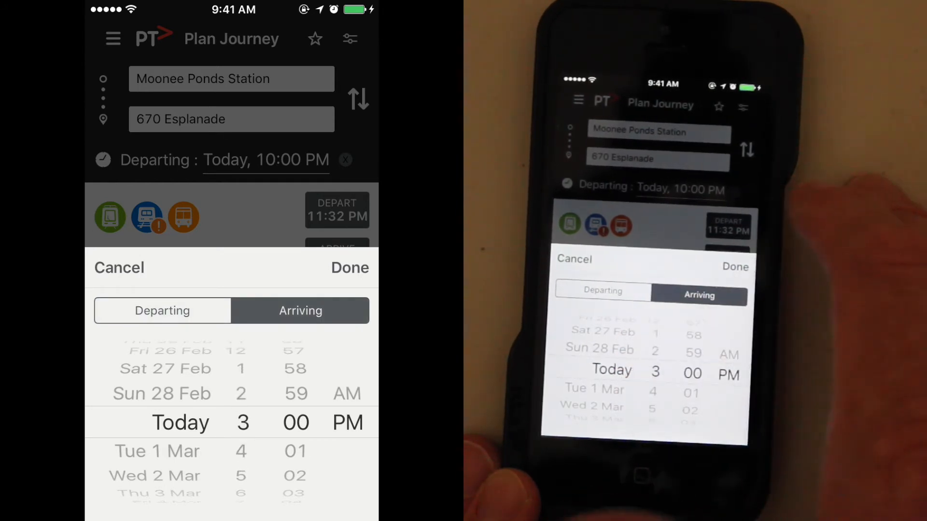
pyautogui.click(350, 267)
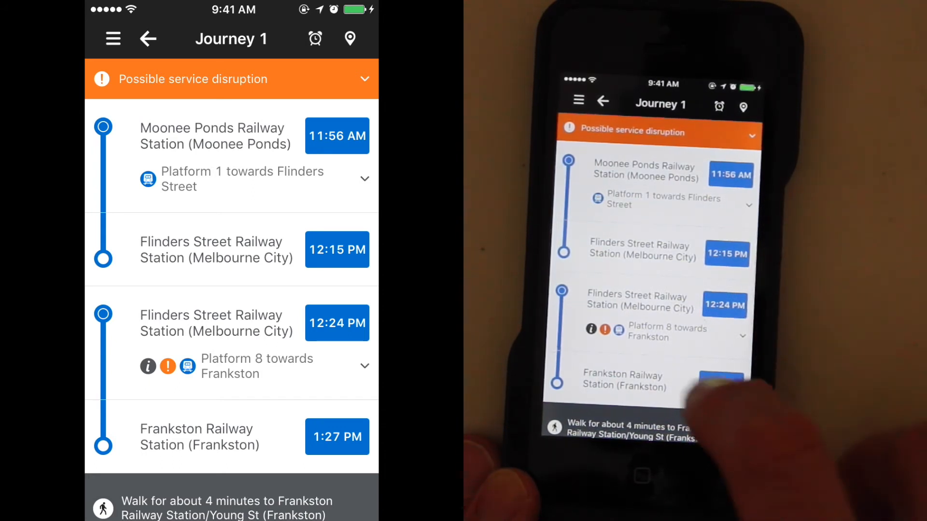
# - Scroll Journey 1 to the 784 bus leg from Frankston to Mornington
pyautogui.scroll(-3)
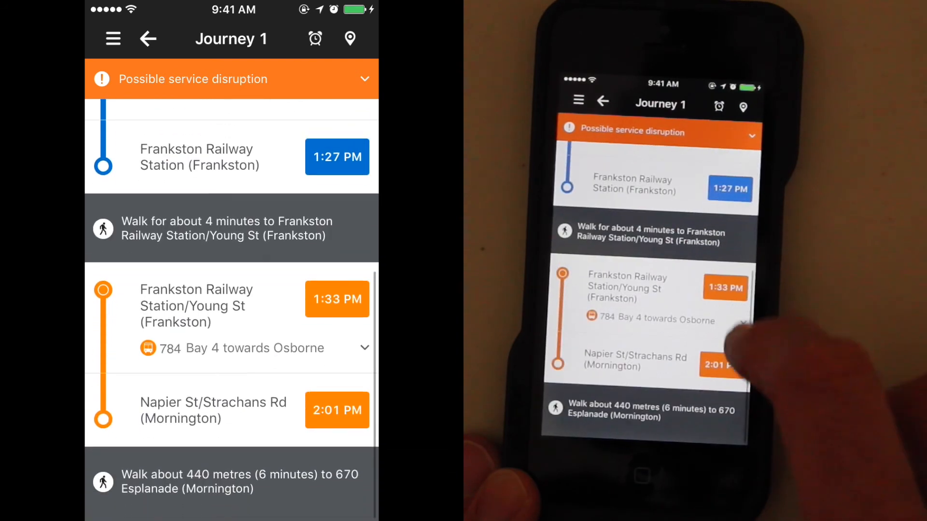